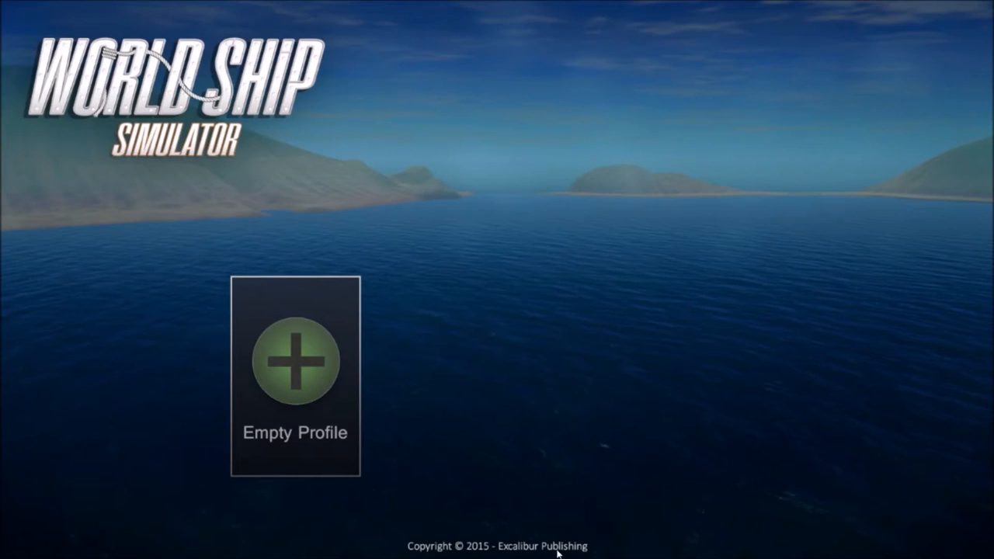
- Create a new player profile and accept the offer to play the tutorial
click(292, 369)
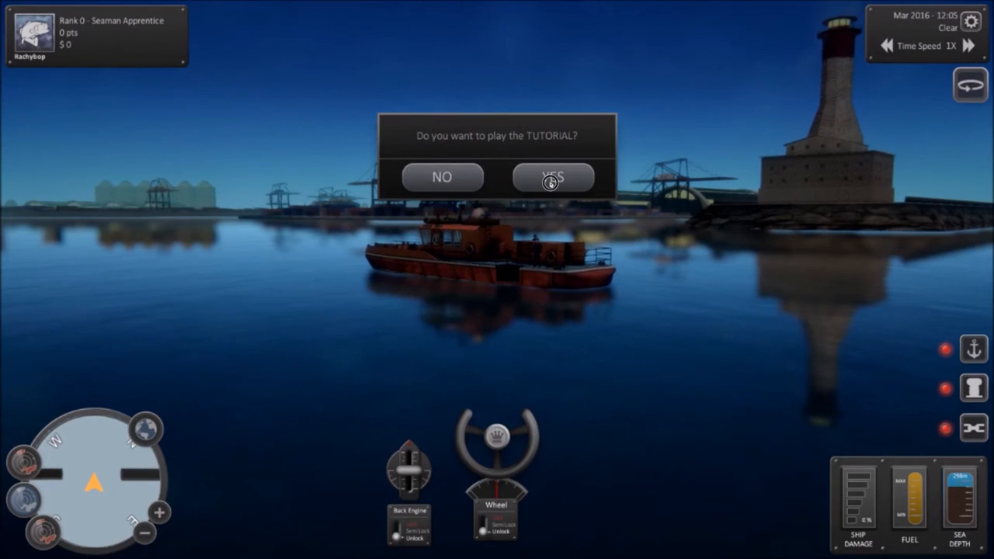
click(553, 177)
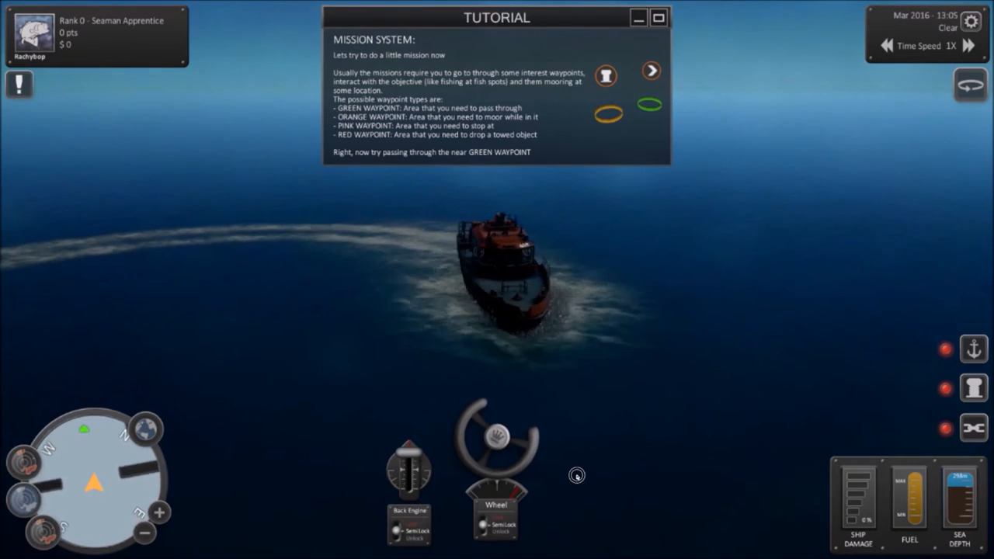
- Finish the tutorial, then ask the woman at the desk for the missions list showing 'Tour near the Harbor'
click(652, 75)
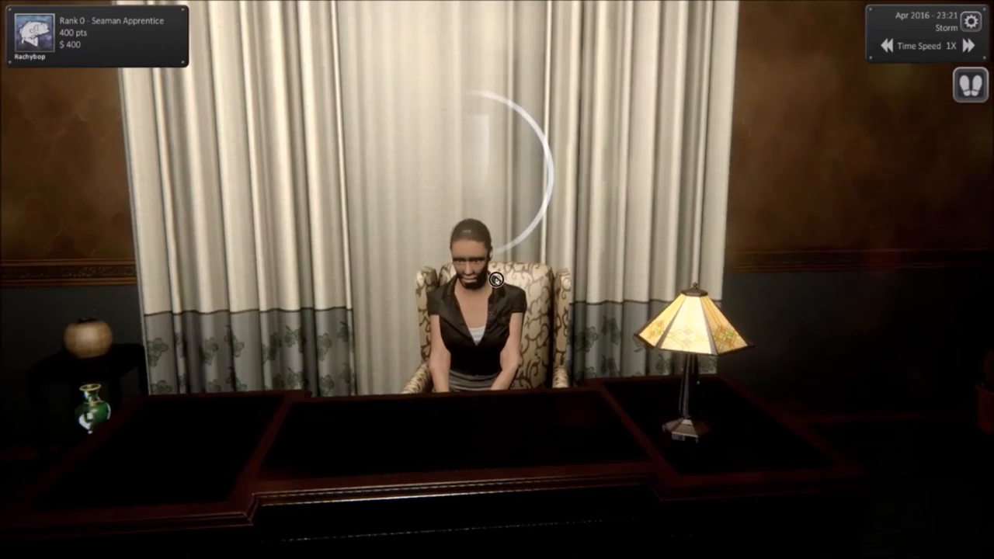
click(489, 280)
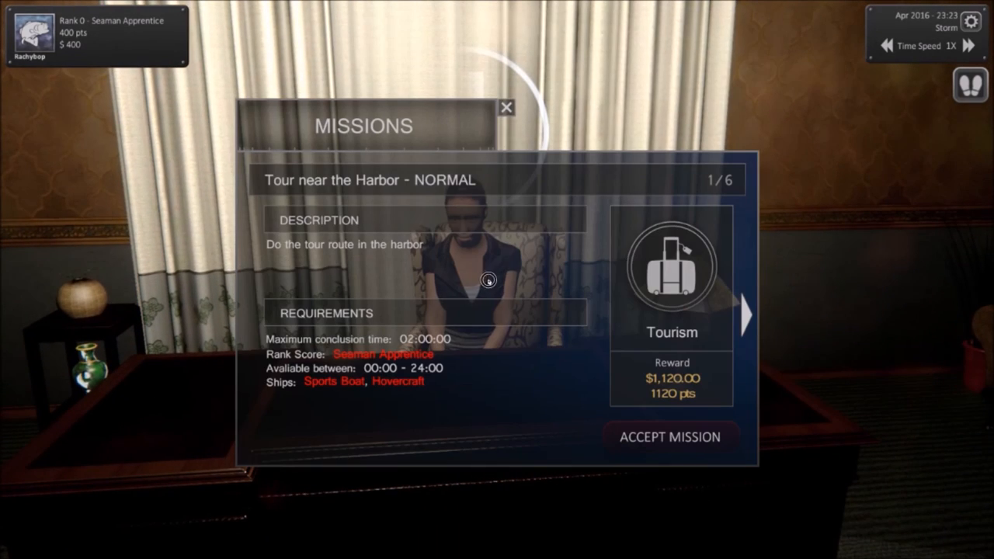